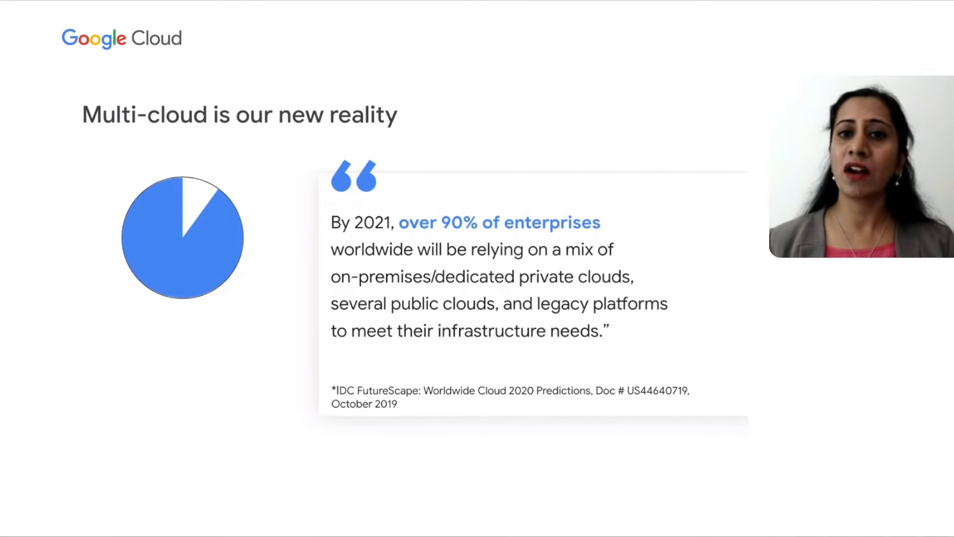
- Advance past the 'Multi-cloud is our new reality' slide to the BigQuery demo
key("Right")
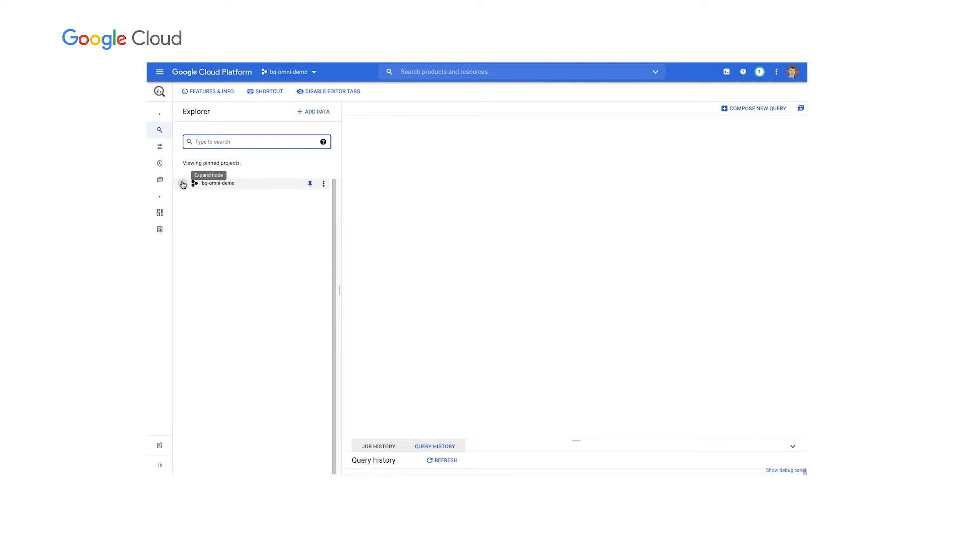
- Search Explorer for 'player_data' and open weekly_player_data_gBall from player_data_AWS
left_click(182, 184)
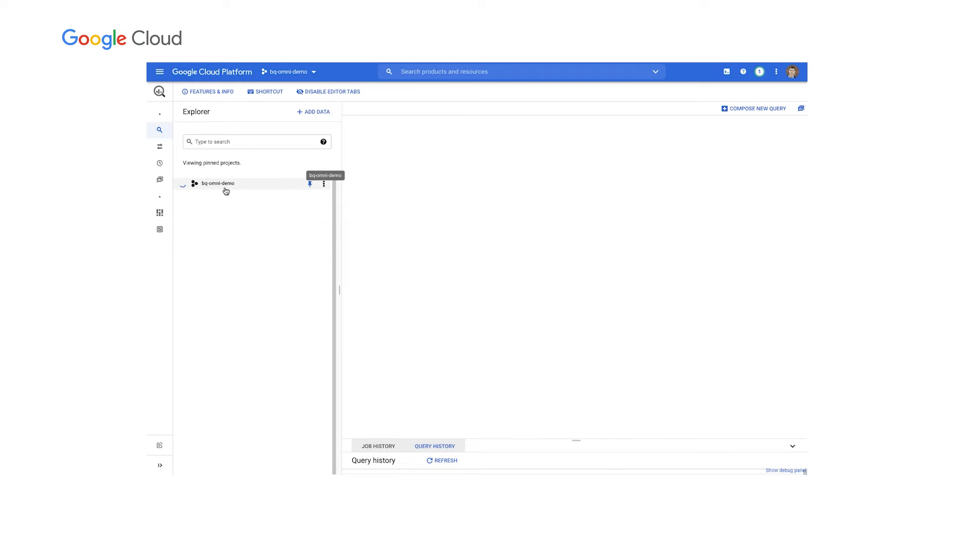
left_click(191, 183)
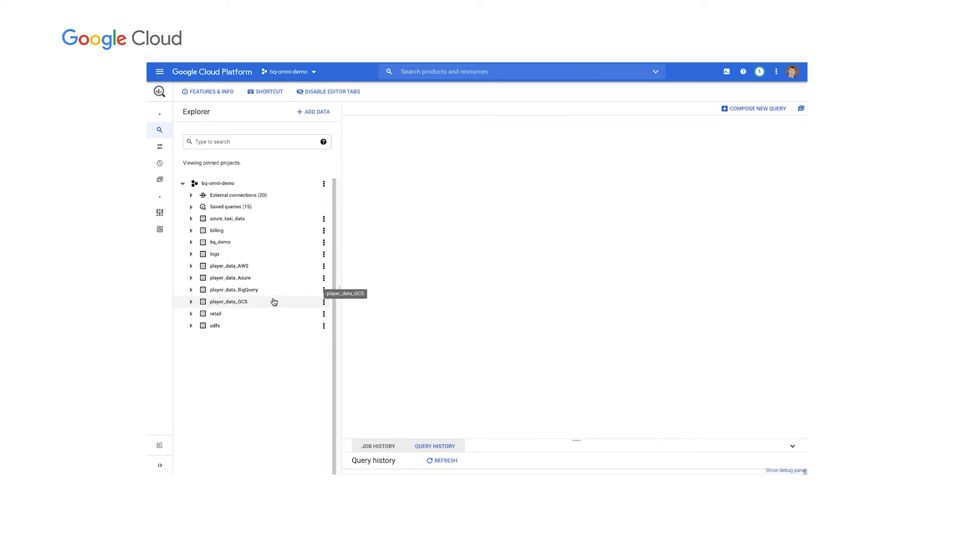
left_click(255, 141)
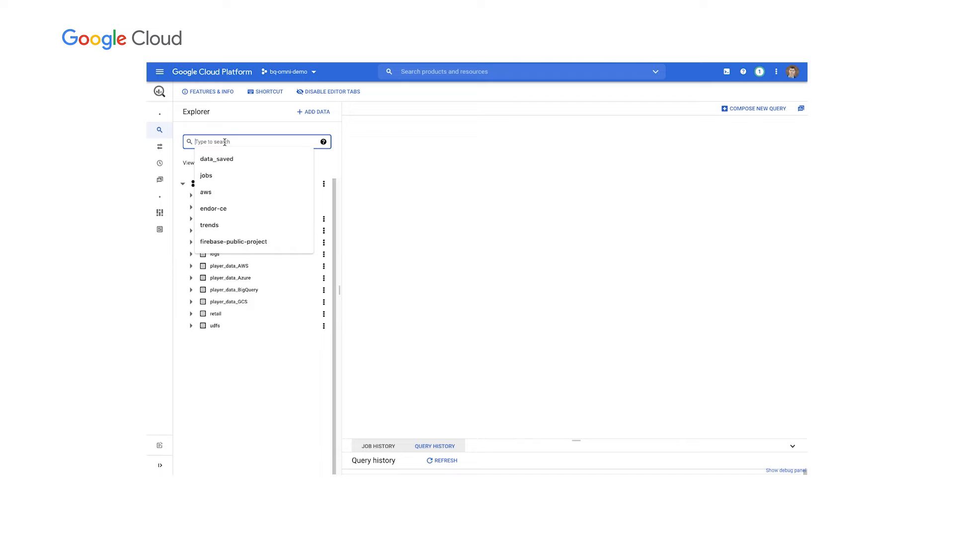
type("player_data")
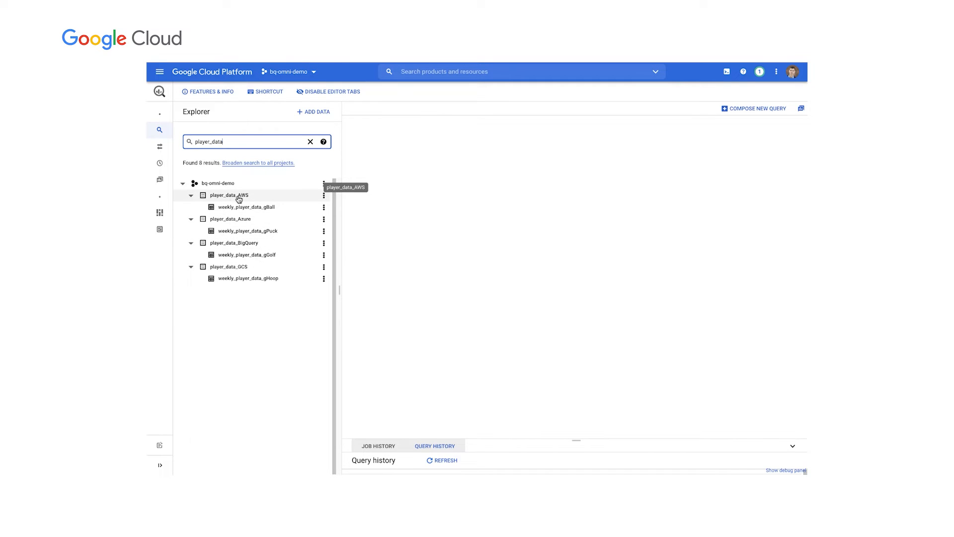
mouse_move(230, 219)
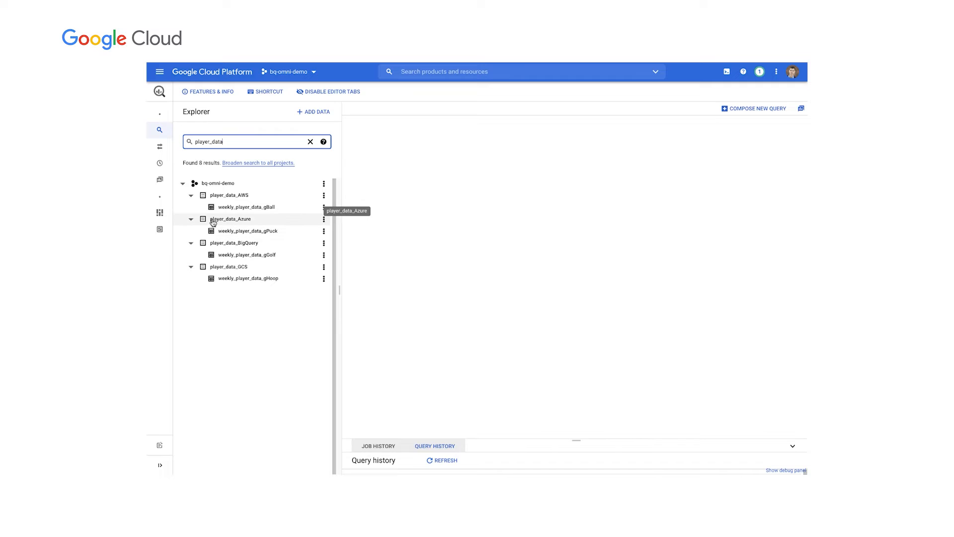
mouse_move(241, 246)
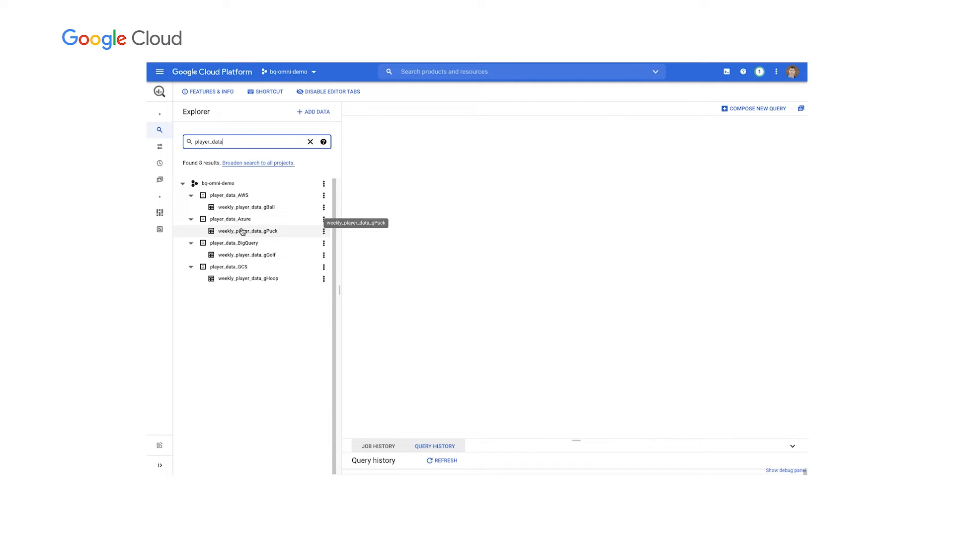
mouse_move(269, 210)
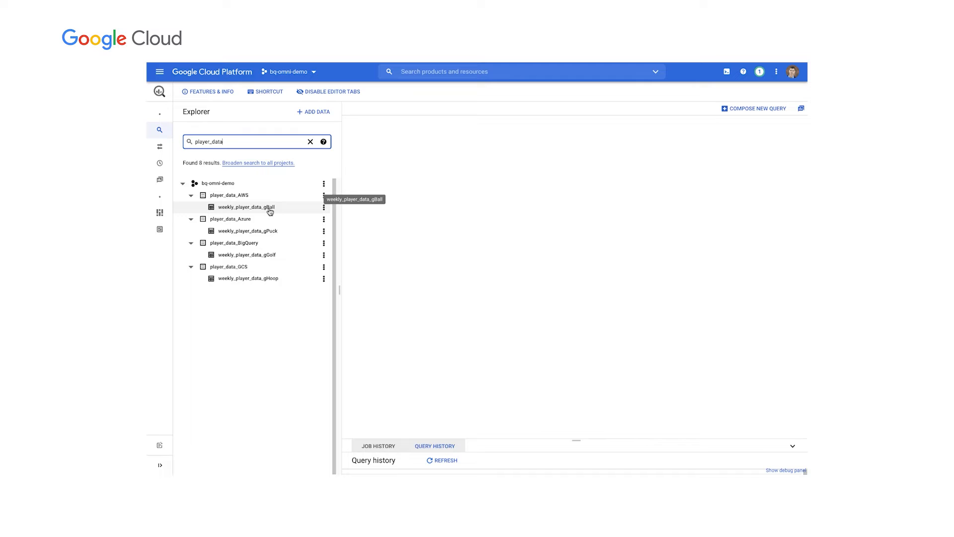
mouse_move(228, 195)
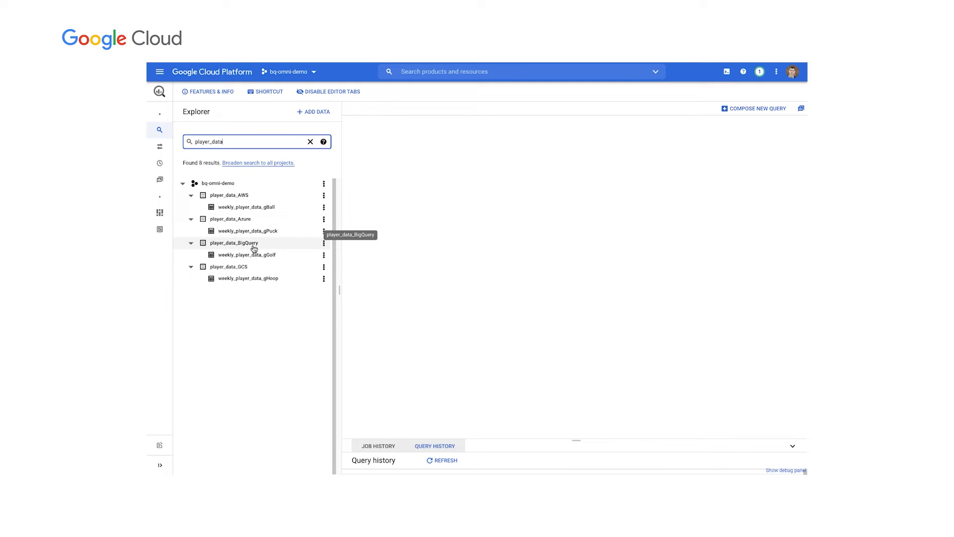
mouse_move(269, 282)
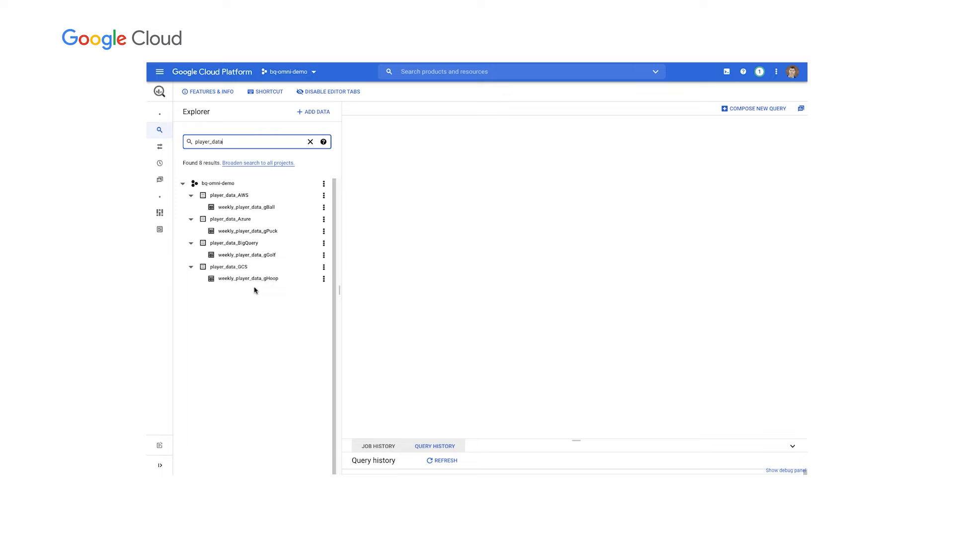
left_click(246, 206)
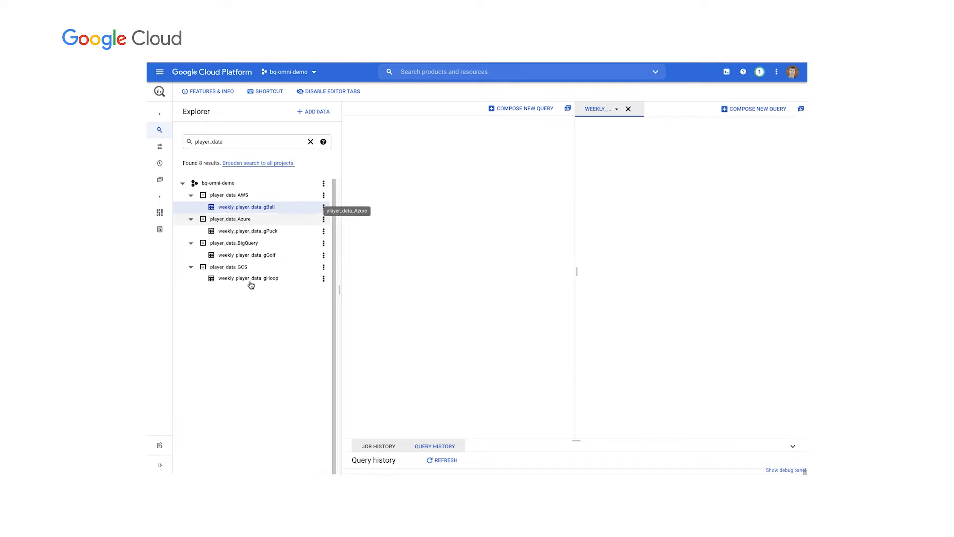
- Show the gBall table's schema fields, including event_date, user_id, first_name and last_name
left_click(247, 206)
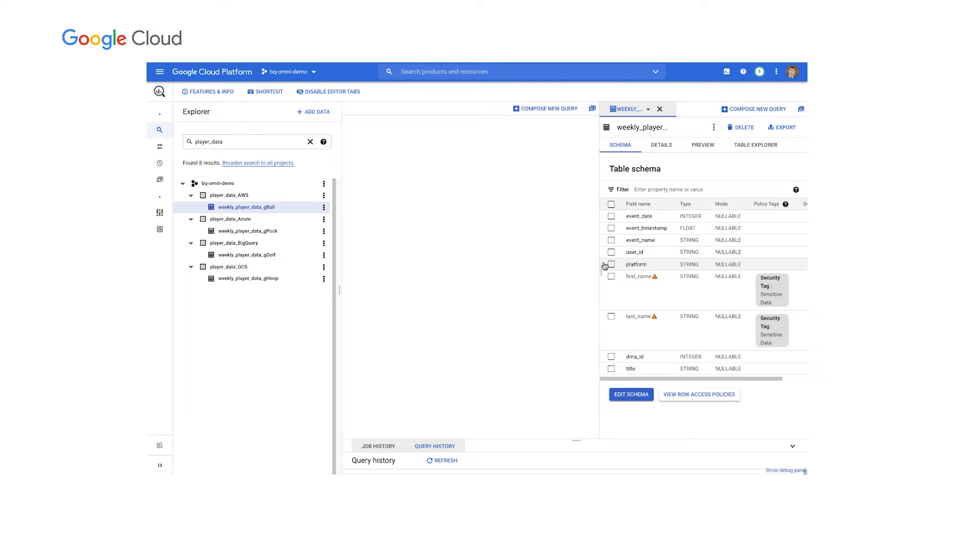
mouse_move(545, 294)
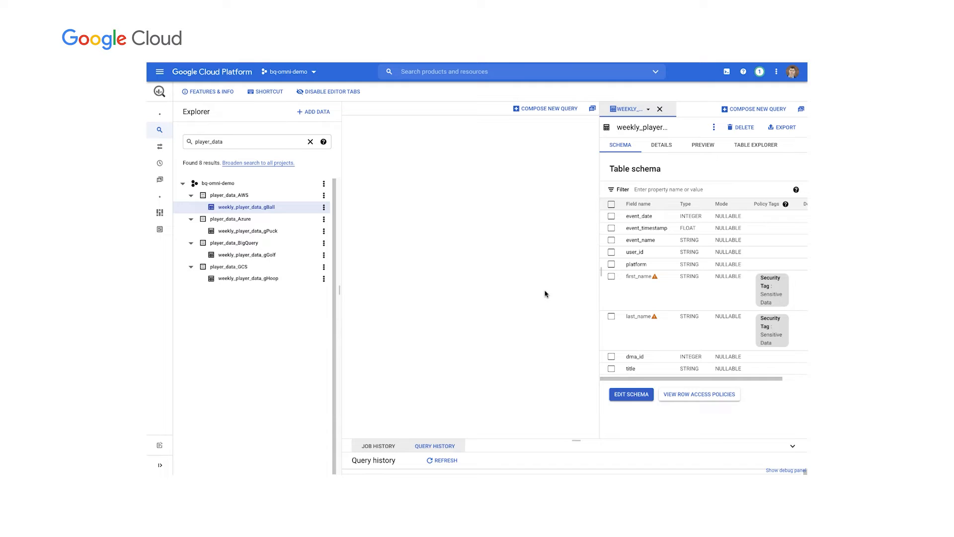
mouse_move(472, 295)
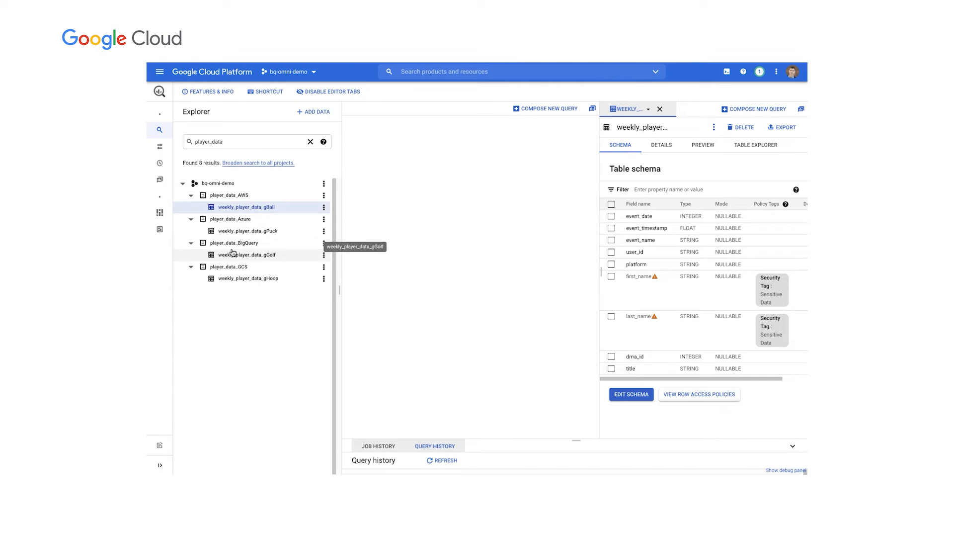
mouse_move(250, 278)
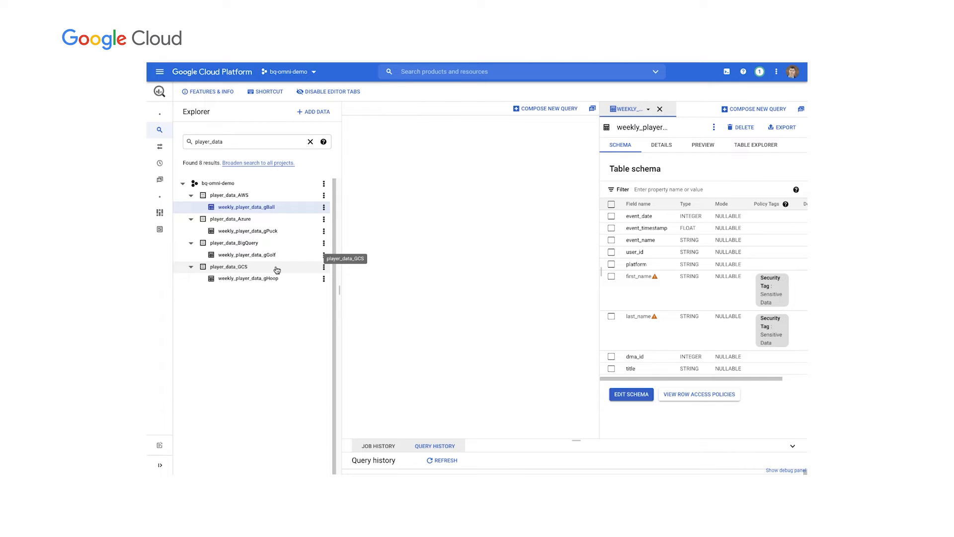
mouse_move(258, 215)
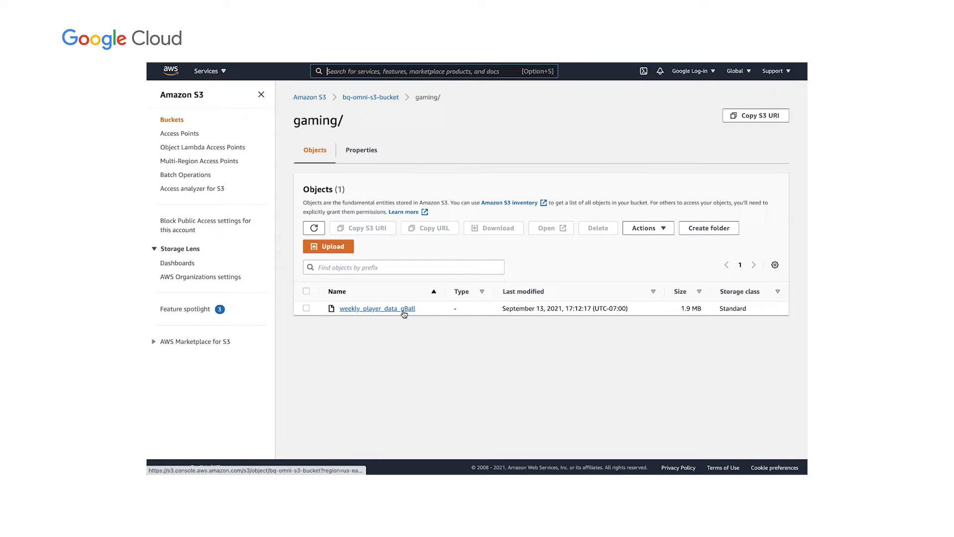
mouse_move(377, 308)
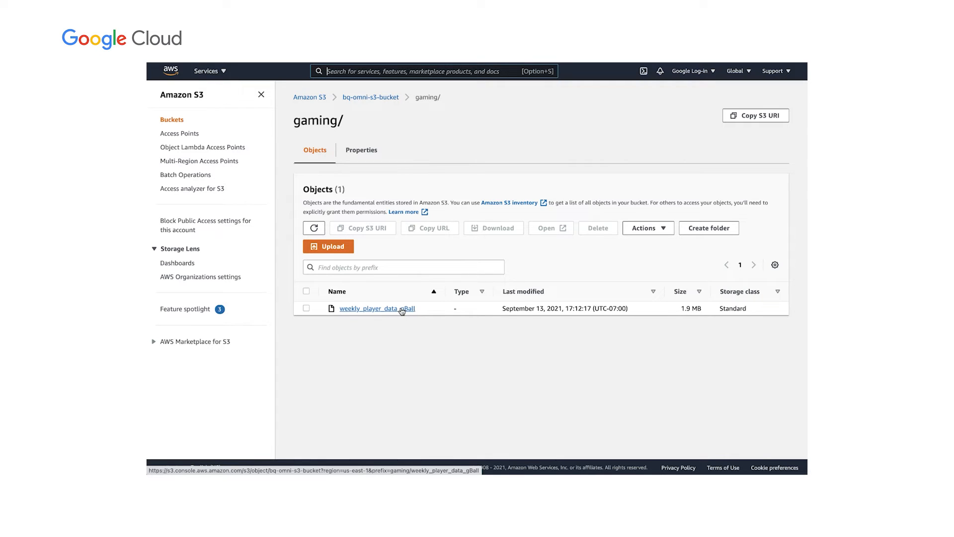
mouse_move(401, 312)
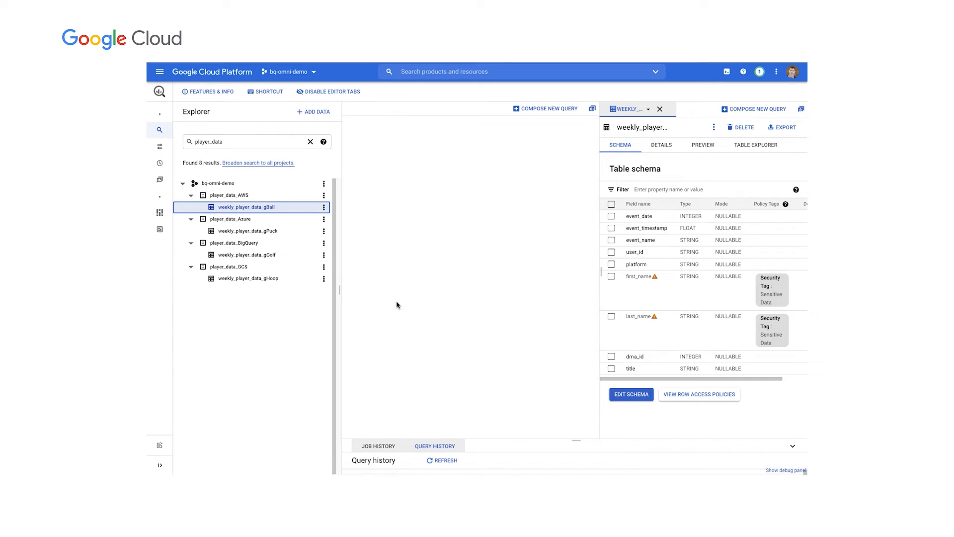
mouse_move(520, 317)
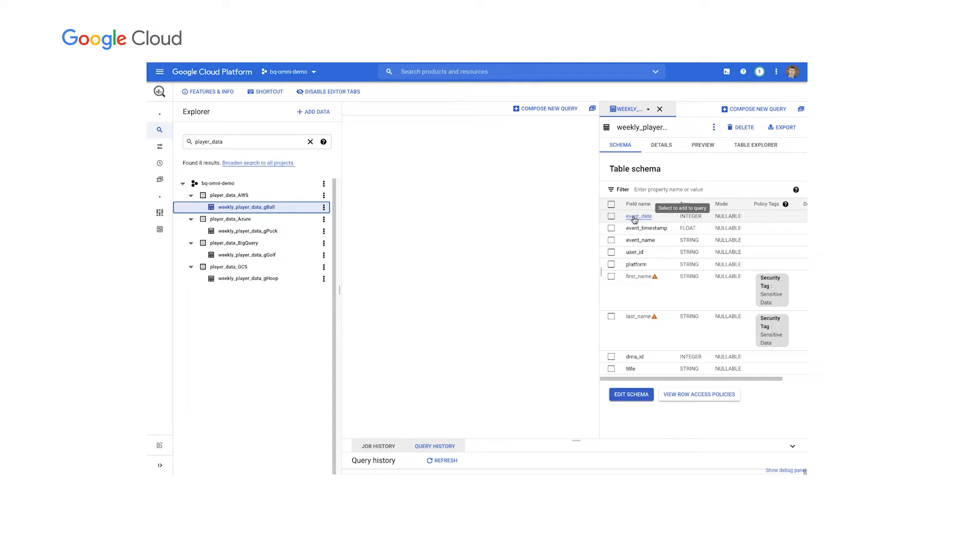
- Run the SELECT user_id query on gBall, view hashed user_id results, and dismiss the toast
left_click(545, 109)
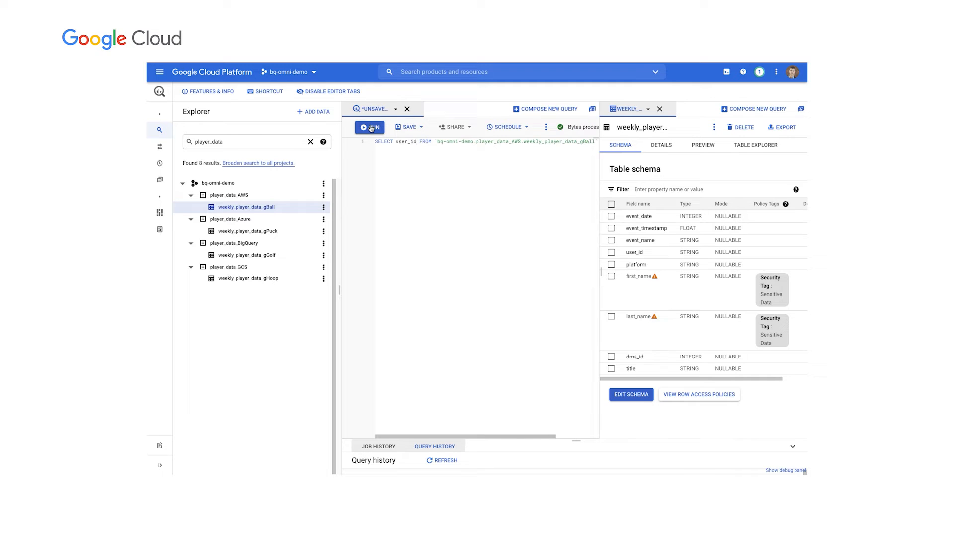
left_click(369, 127)
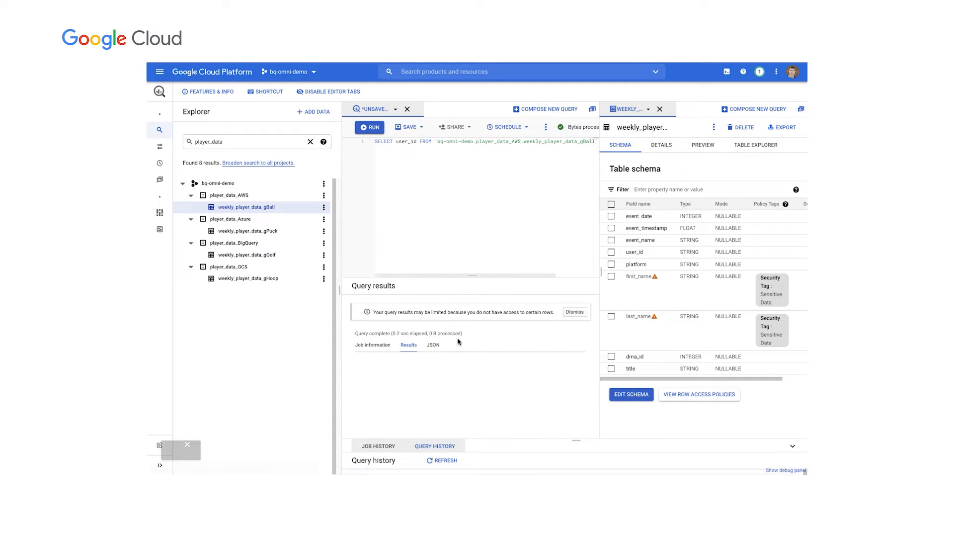
left_click(369, 127)
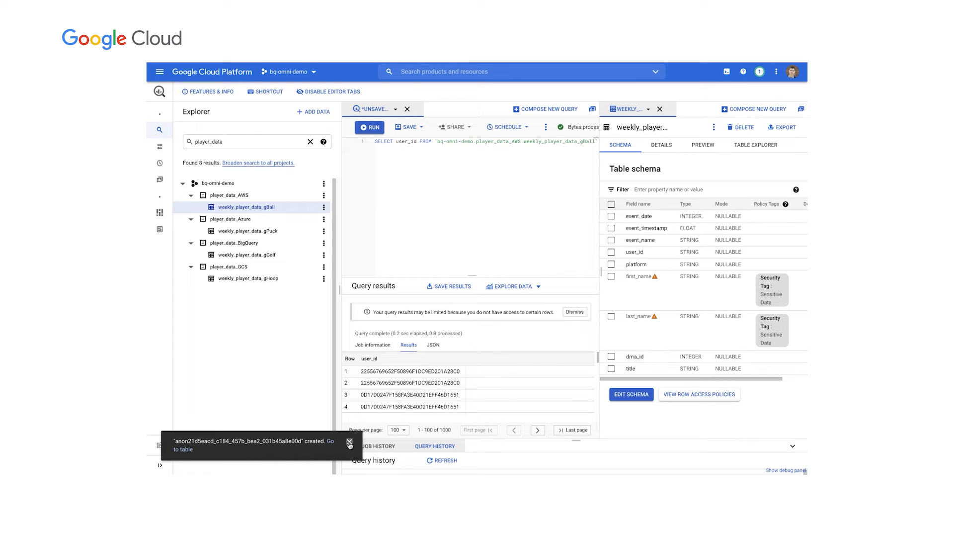
left_click(349, 442)
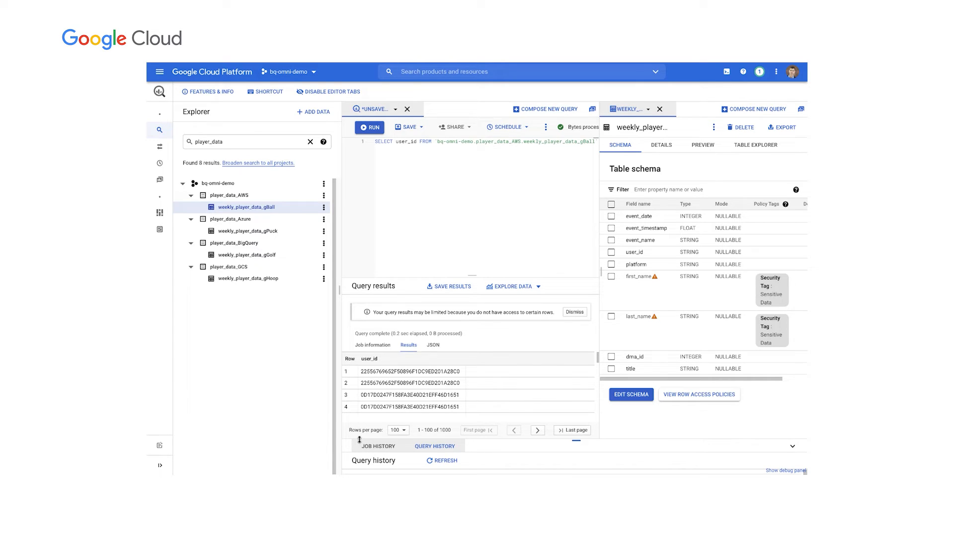
mouse_move(324, 291)
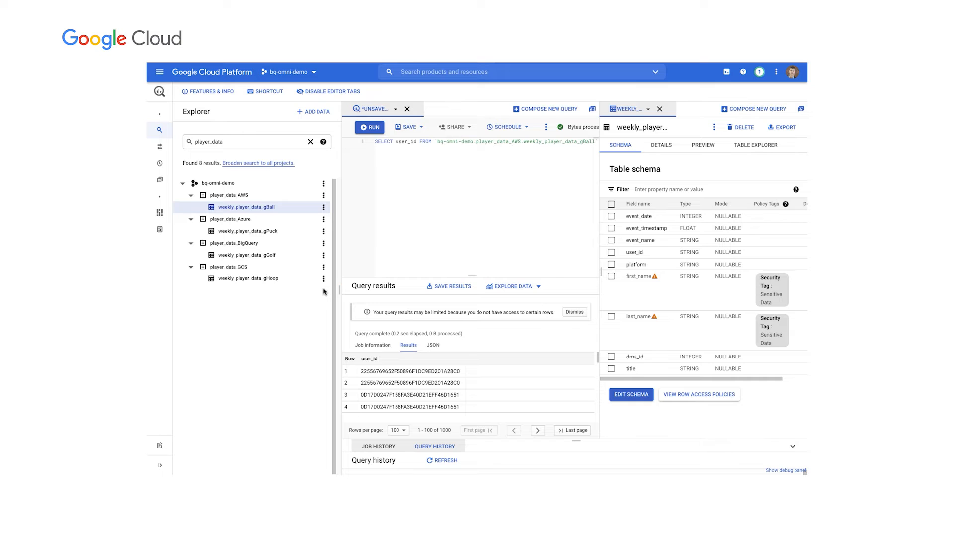
mouse_move(255, 230)
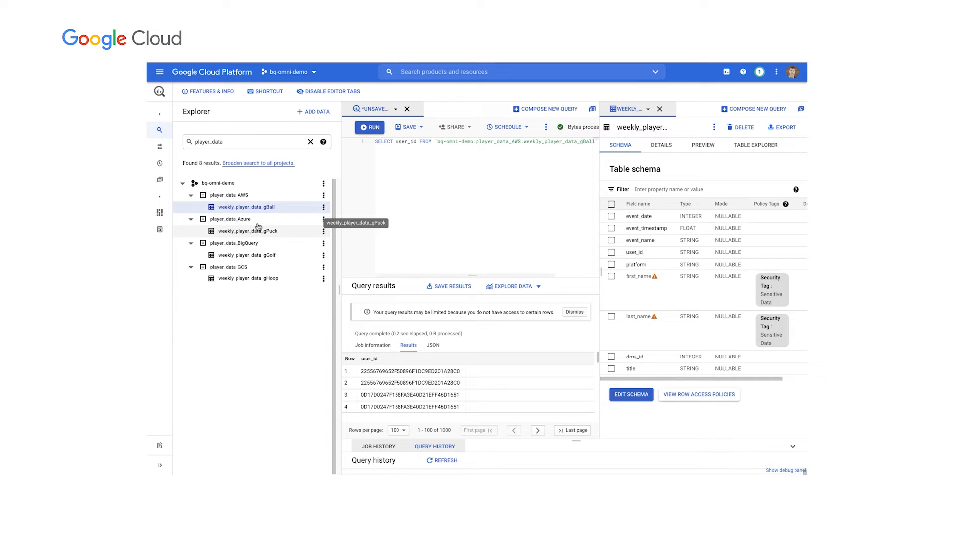
- Open the weekly_player_data_gPuck and then weekly_player_data_gHoop table schemas
left_click(248, 231)
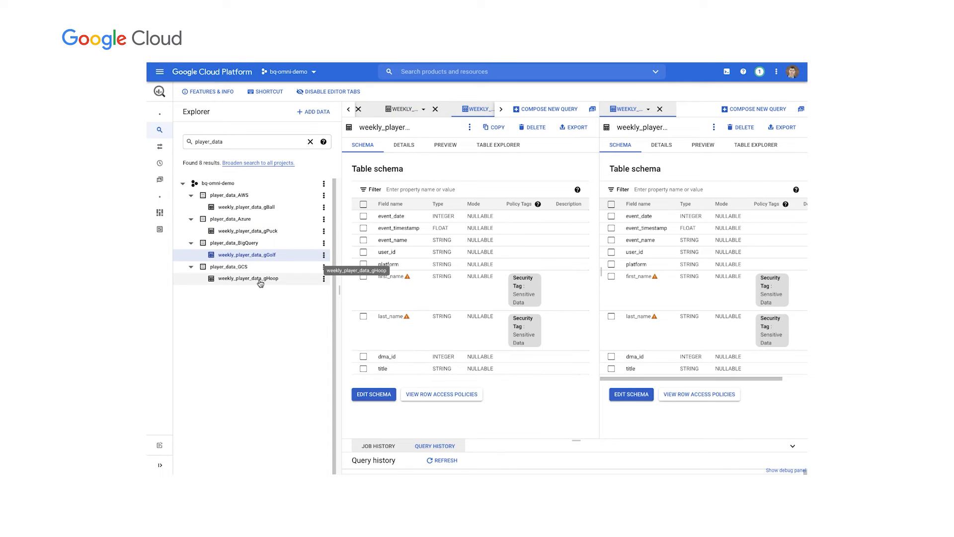
left_click(248, 278)
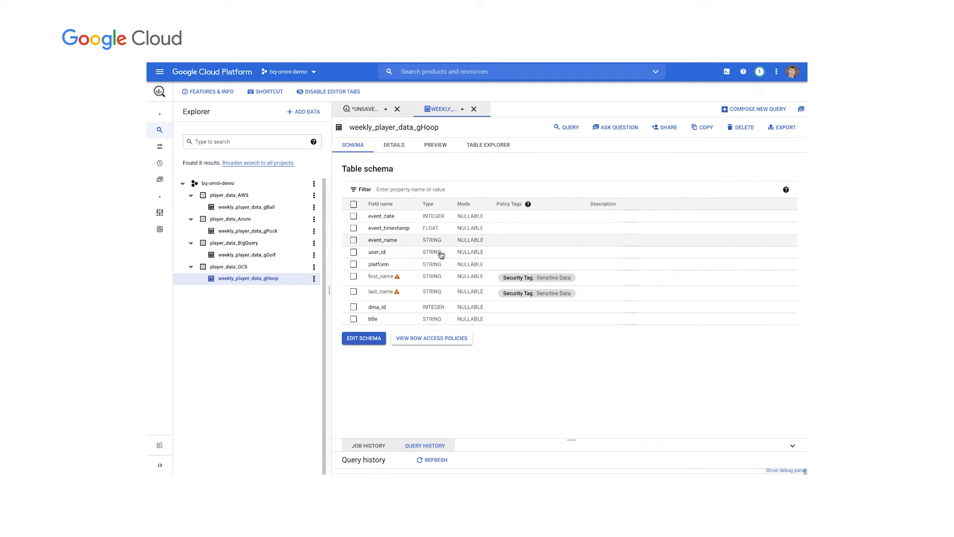
- Open weekly_player_data_gGolf's schema, with first_name and last_name tagged Sensitive Data
left_click(247, 254)
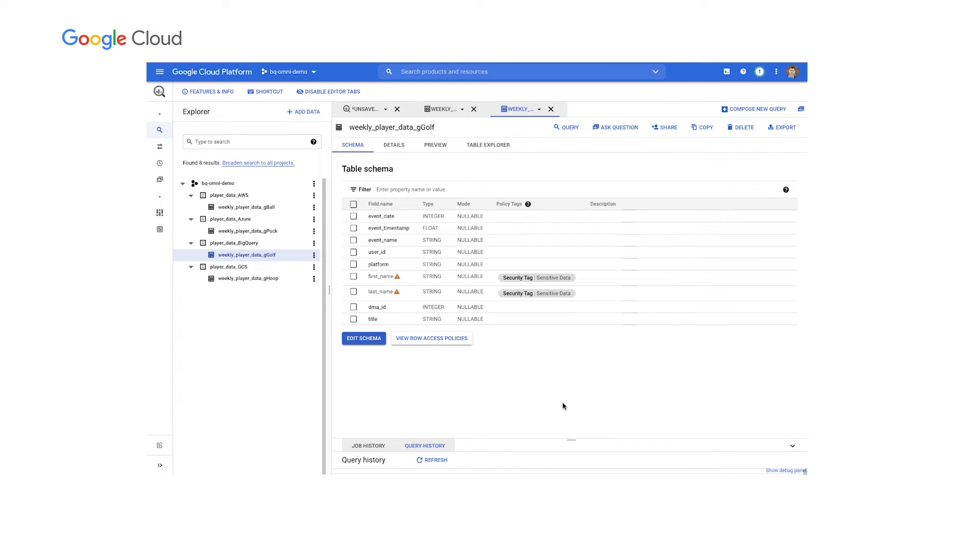
mouse_move(555, 397)
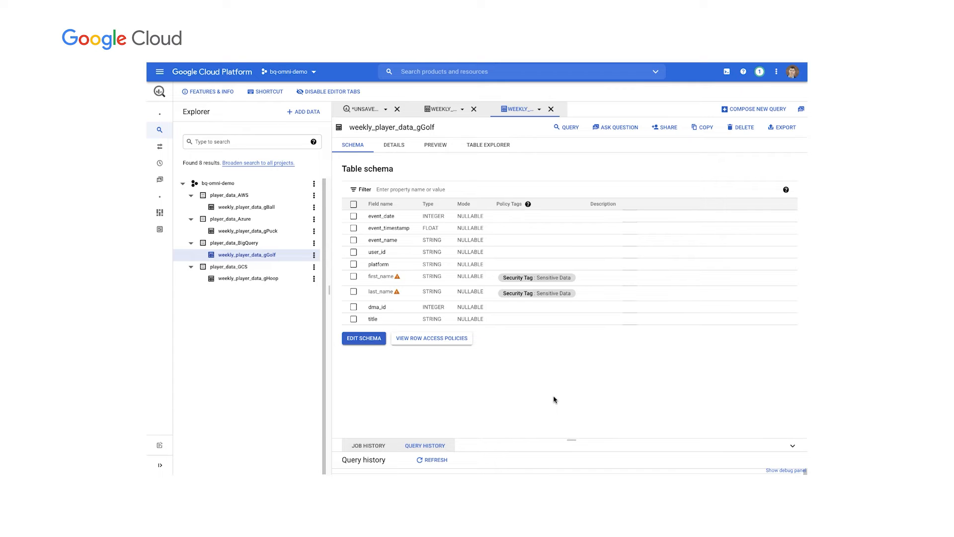
mouse_move(517, 276)
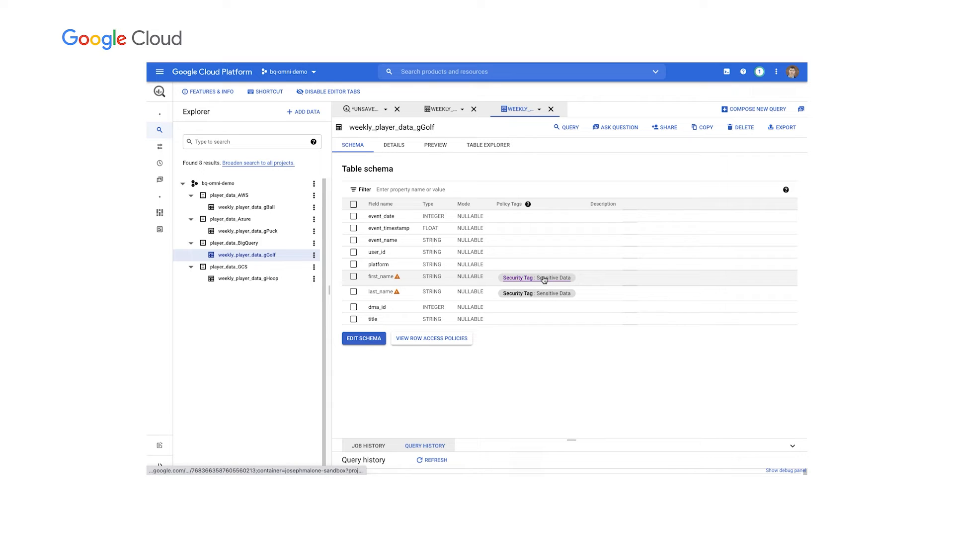
mouse_move(249, 207)
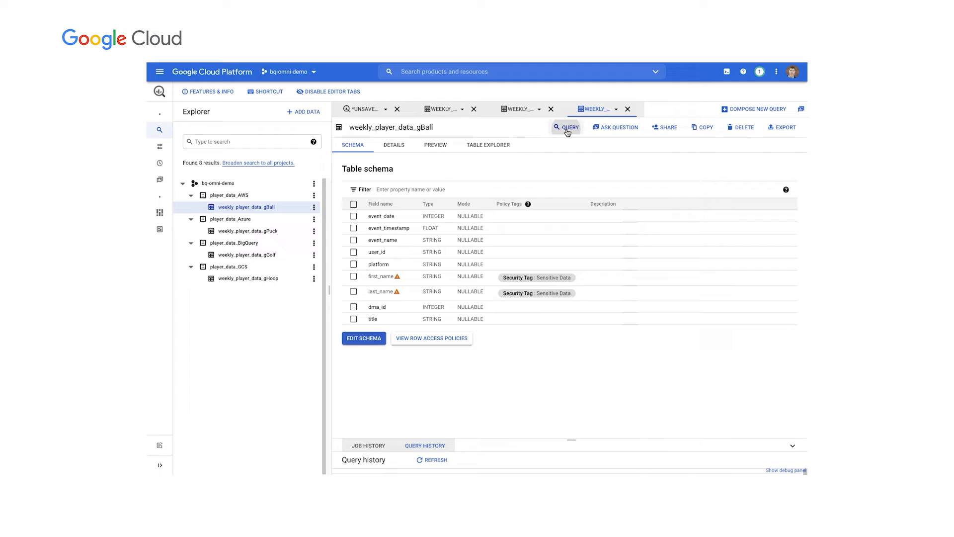
- Run SELECT * on gBall, see the access-denied error on tagged columns, and close it
left_click(566, 128)
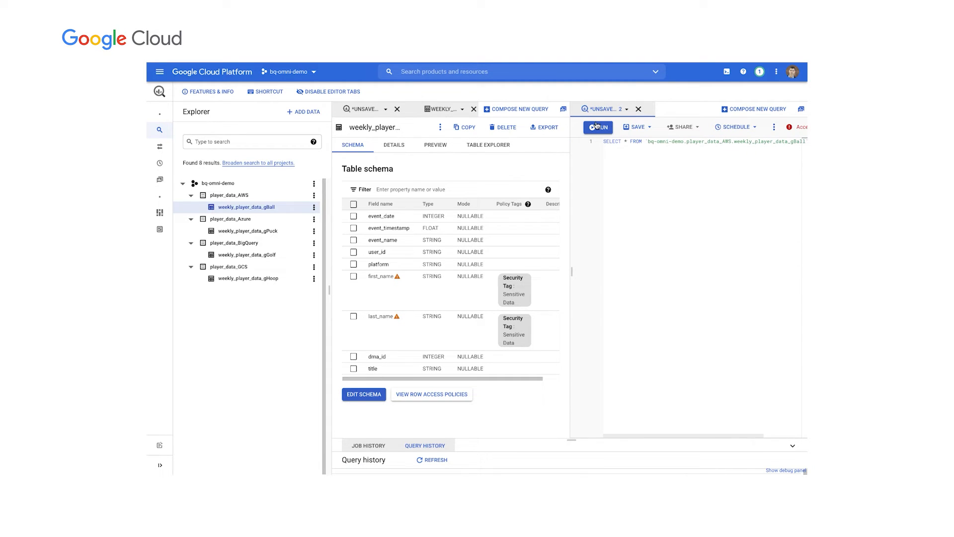
left_click(597, 127)
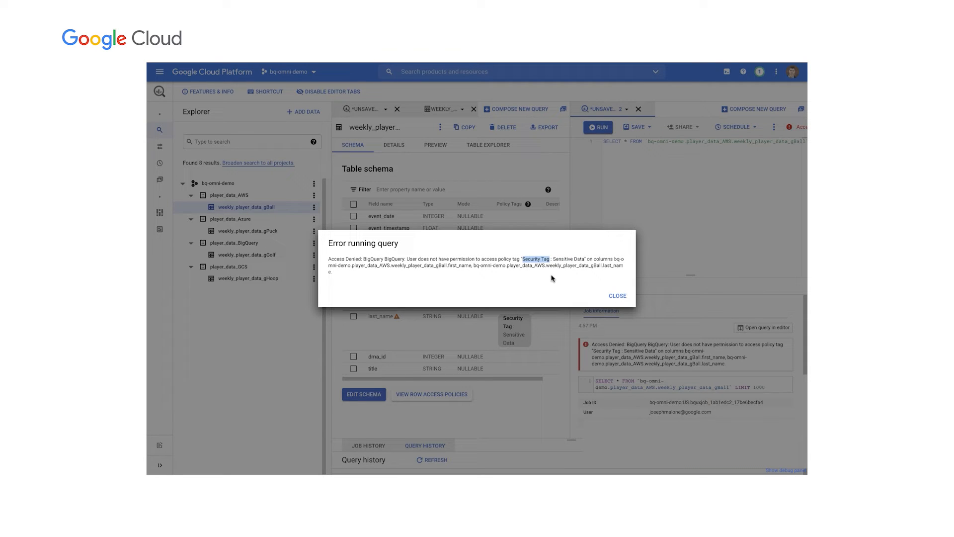
mouse_move(590, 271)
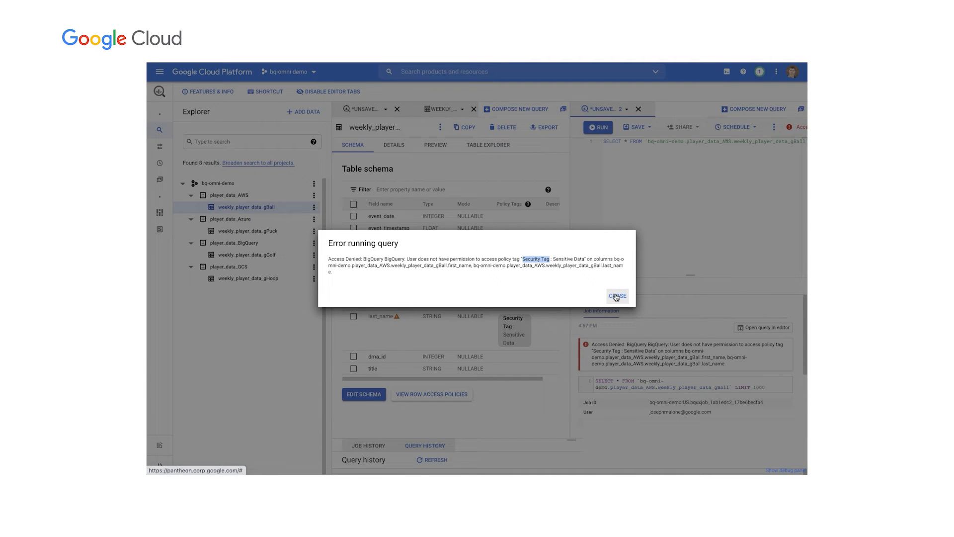
left_click(618, 296)
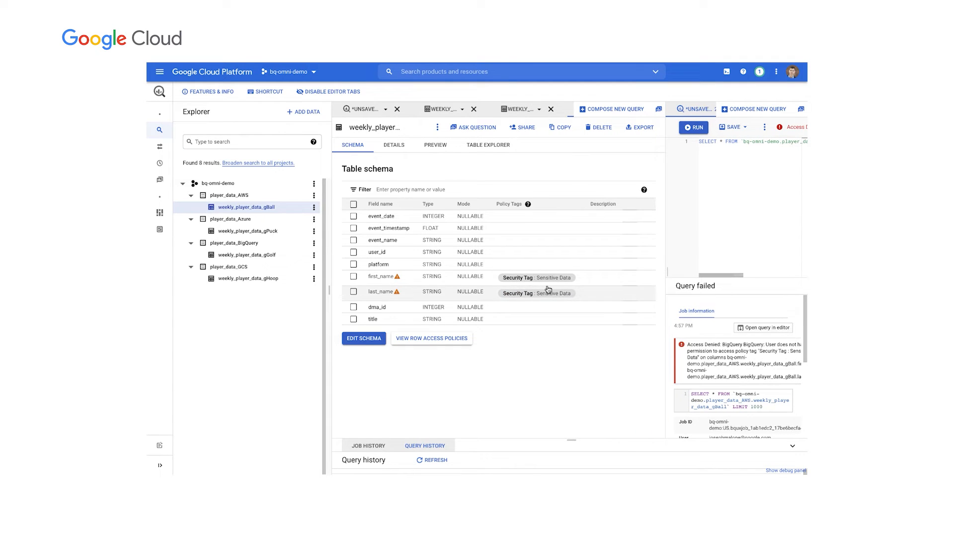
mouse_move(262, 233)
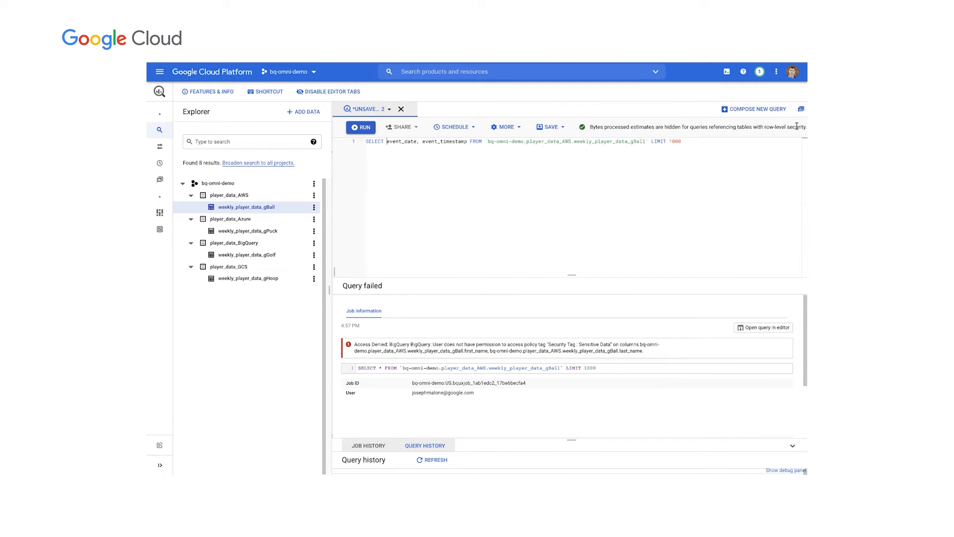
mouse_move(615, 214)
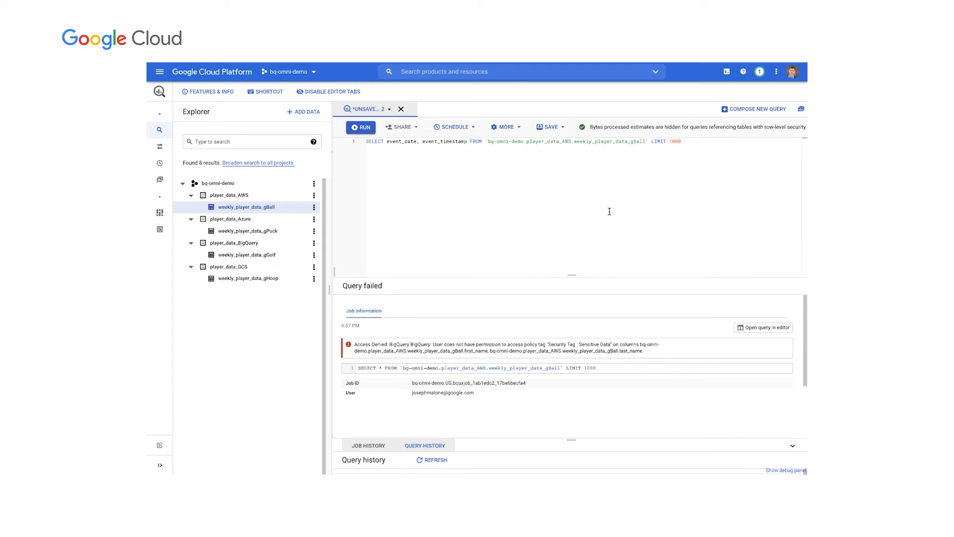
mouse_move(607, 211)
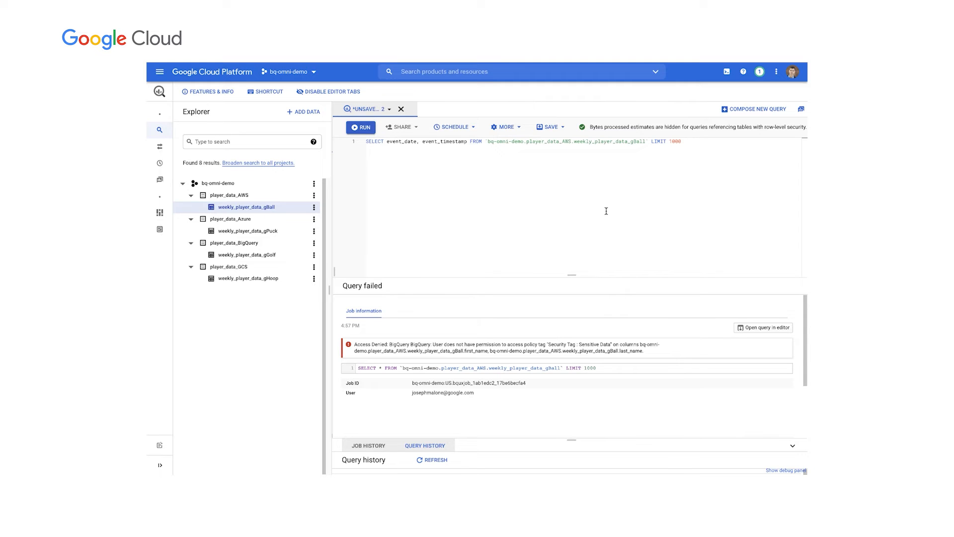
- Open the weekly_player_data_agg table, whose schema has no policy tags or name fields
left_click(387, 141)
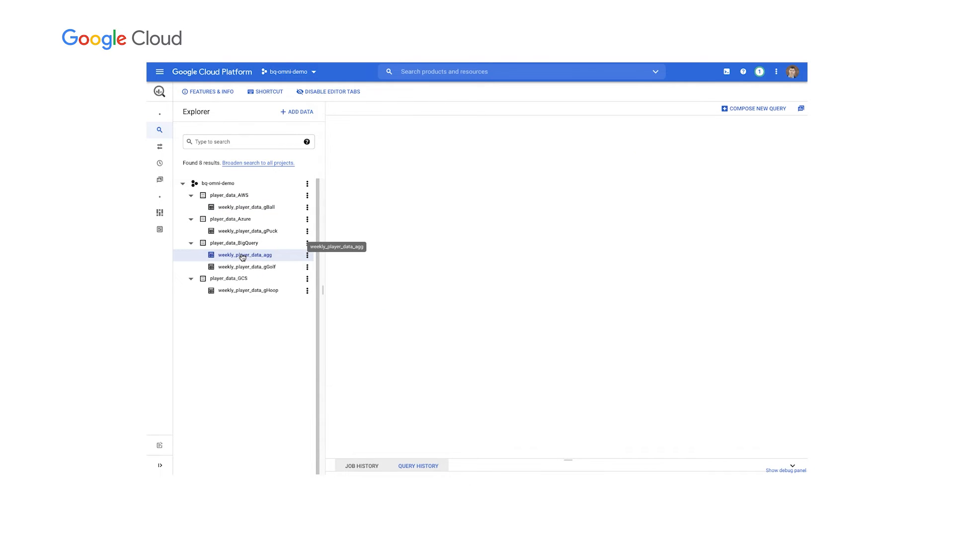
left_click(246, 254)
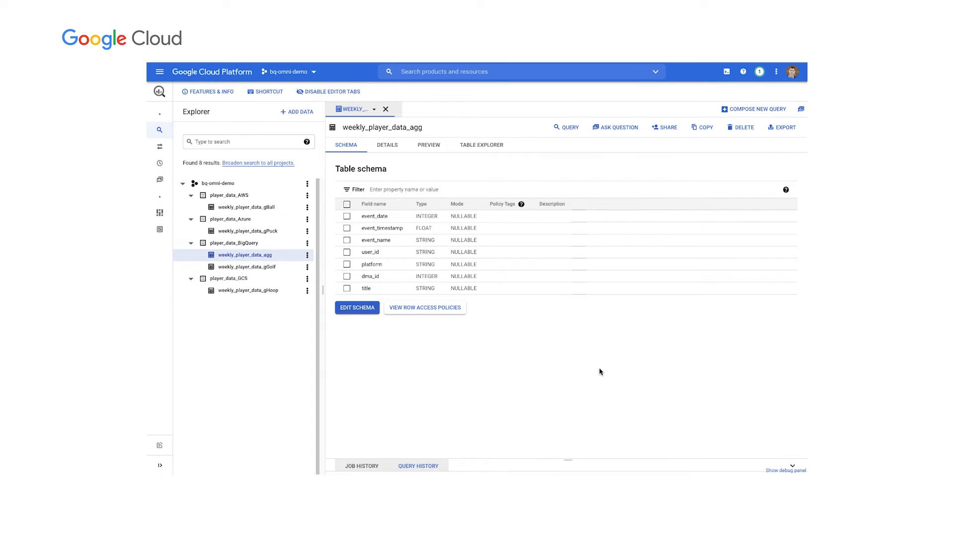
mouse_move(269, 254)
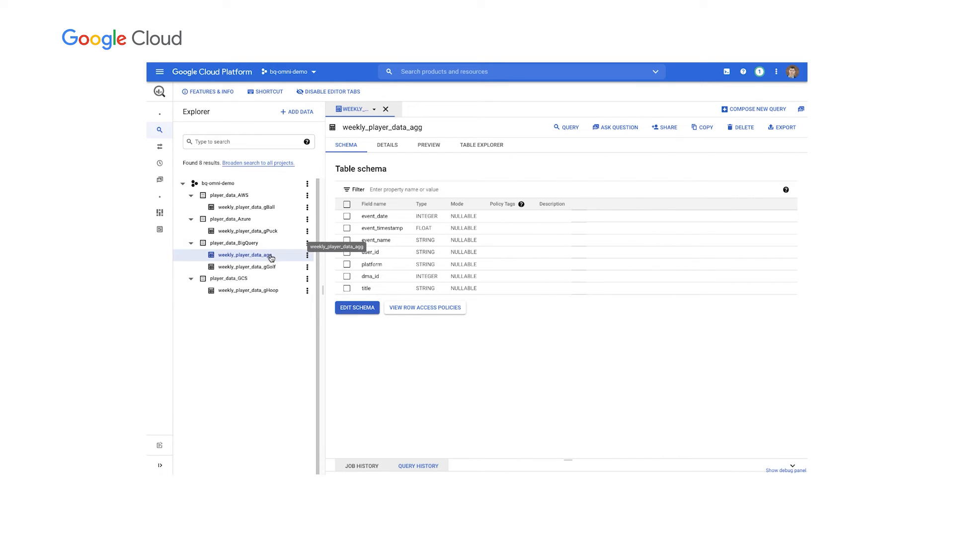
mouse_move(273, 269)
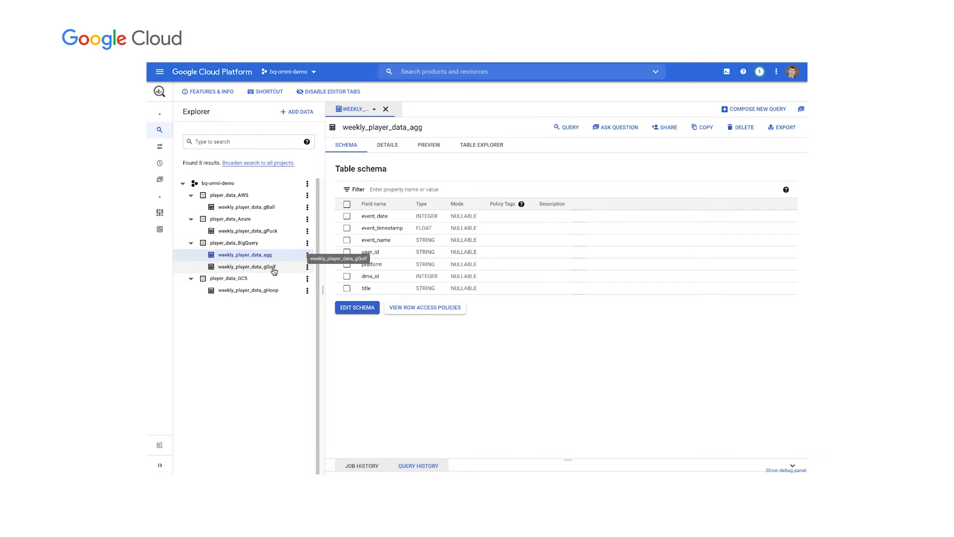
mouse_move(272, 258)
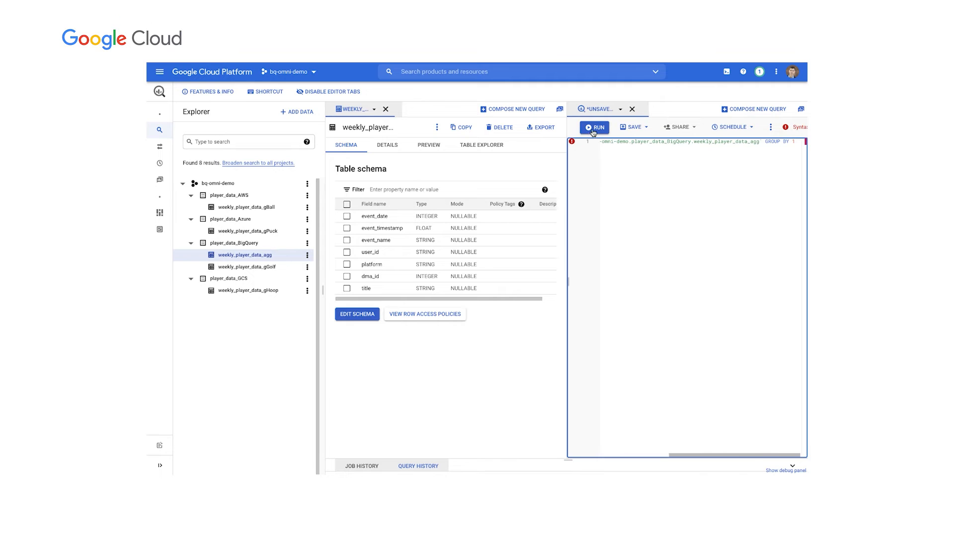
- Run the per-title count on the agg table (gGolf 45258), then close the gBall and query tabs
left_click(594, 127)
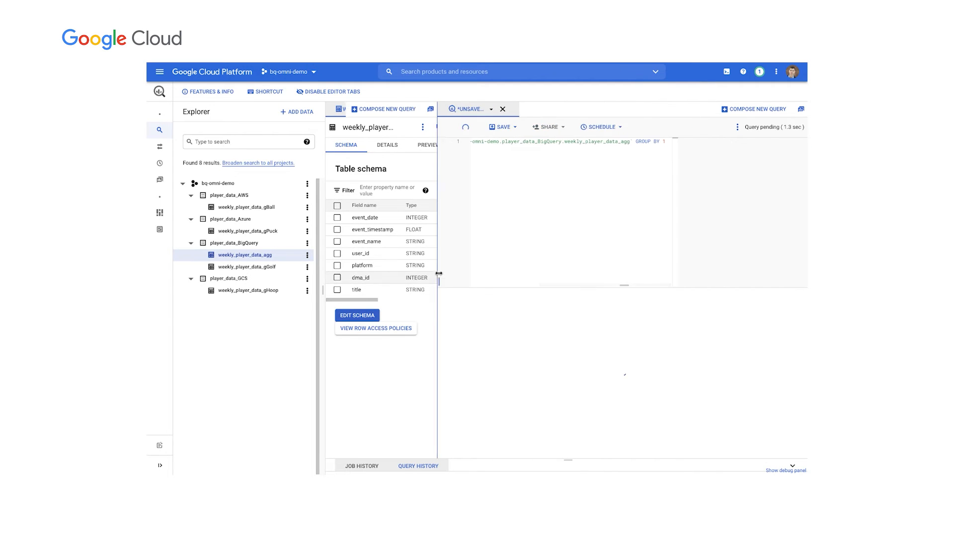
left_click(466, 126)
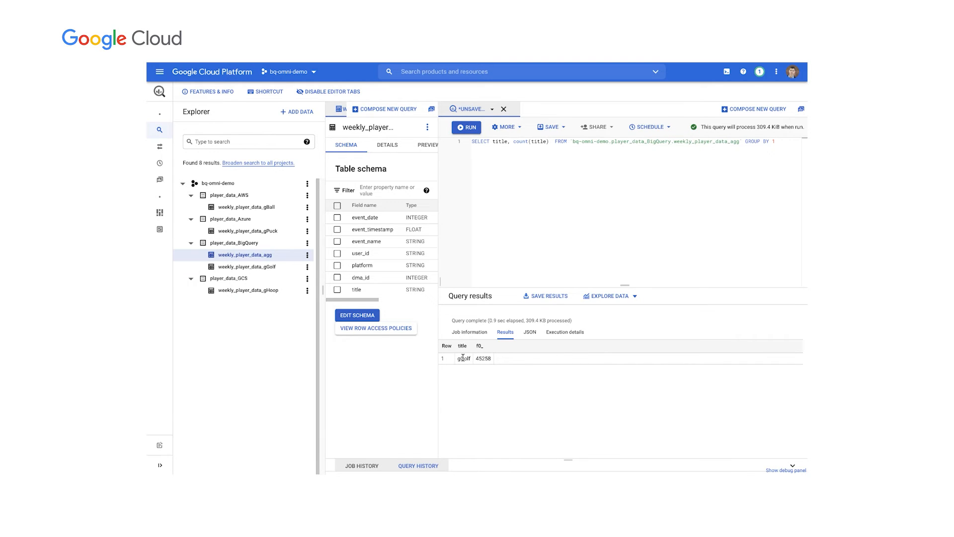
mouse_move(249, 207)
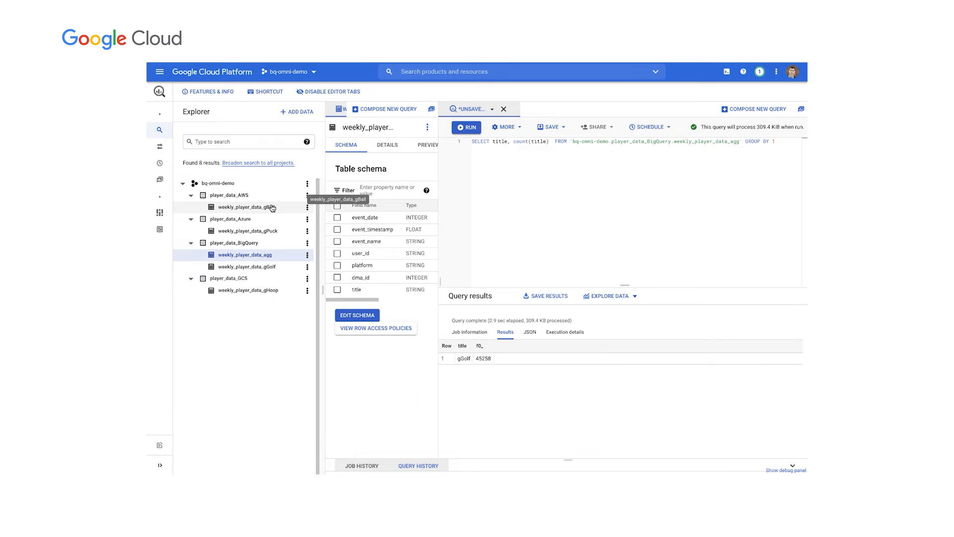
left_click(248, 207)
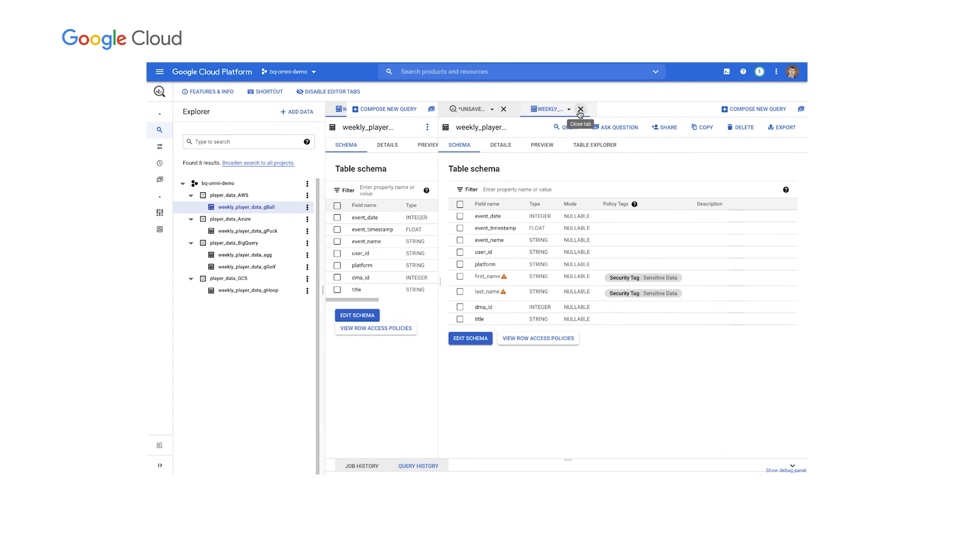
left_click(581, 109)
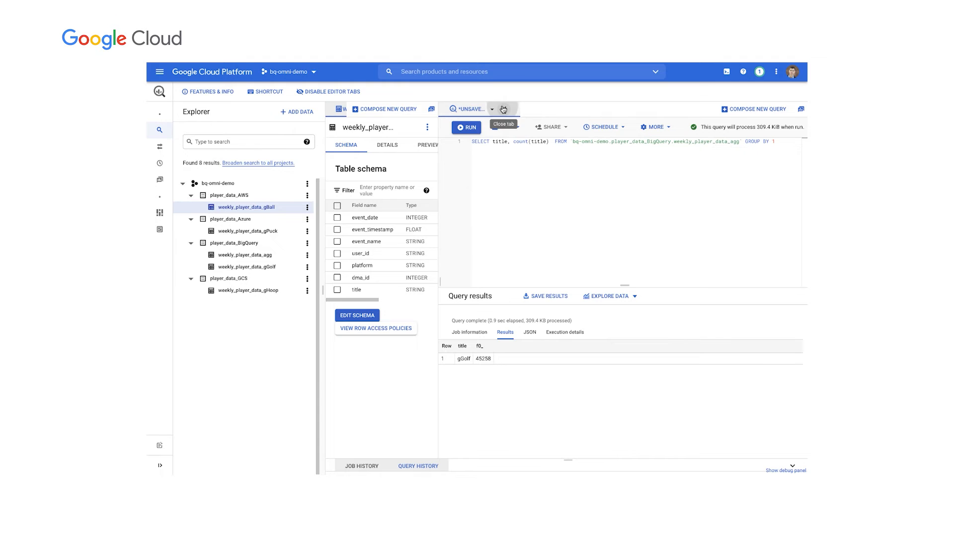
left_click(504, 108)
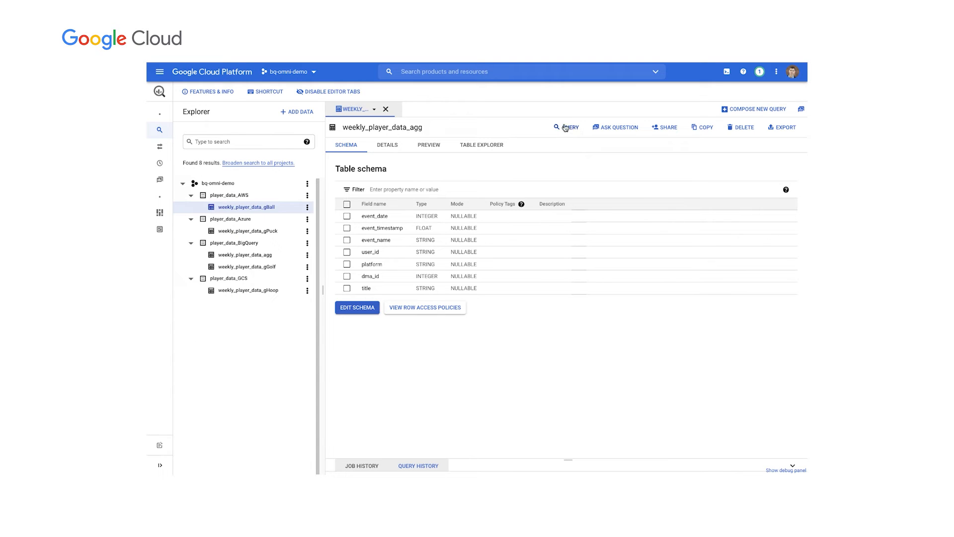
- Run an EXPORT DATA query sending gBall event columns as CSV to s3://…/gaming/filtered*
left_click(567, 127)
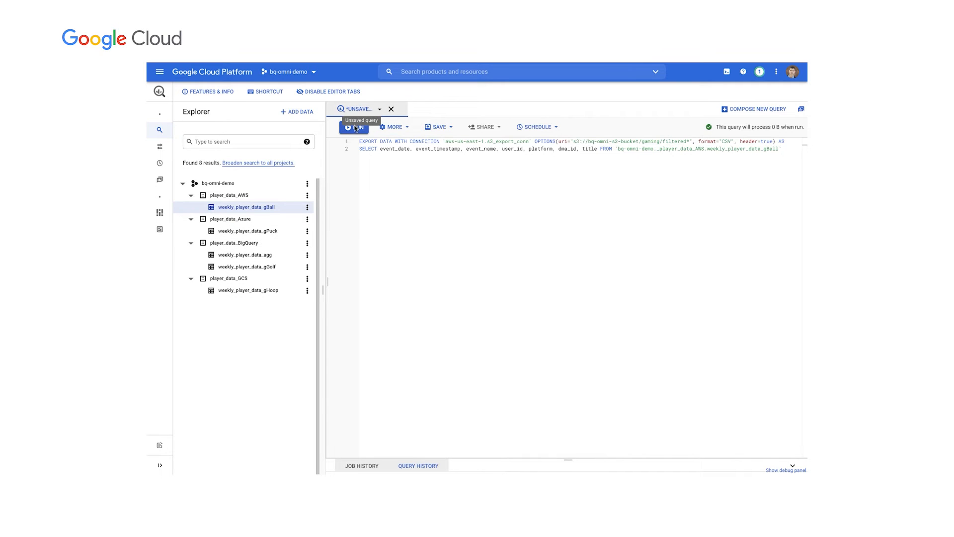
left_click(355, 126)
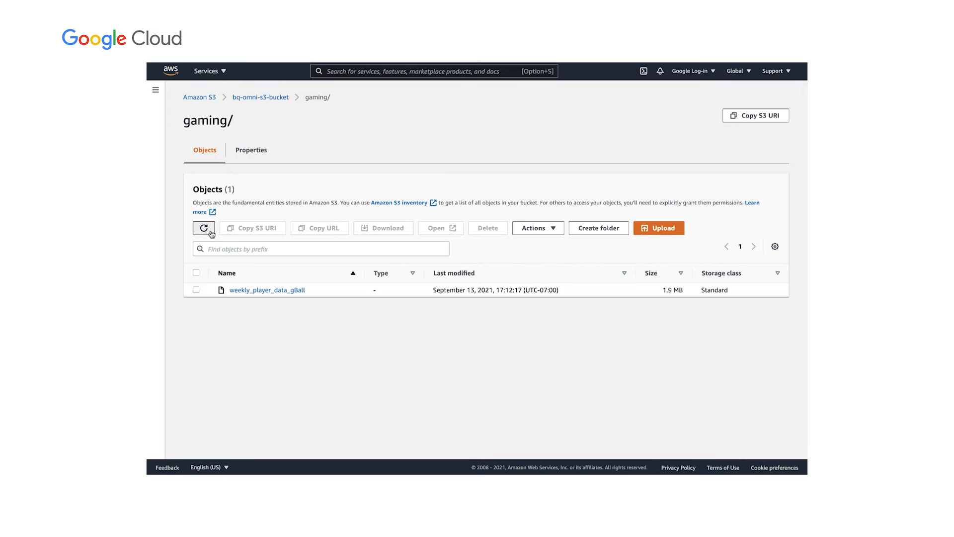
- Refresh the S3 gaming folder to confirm the 1.9 MB weekly_player_data_gBall export
left_click(203, 228)
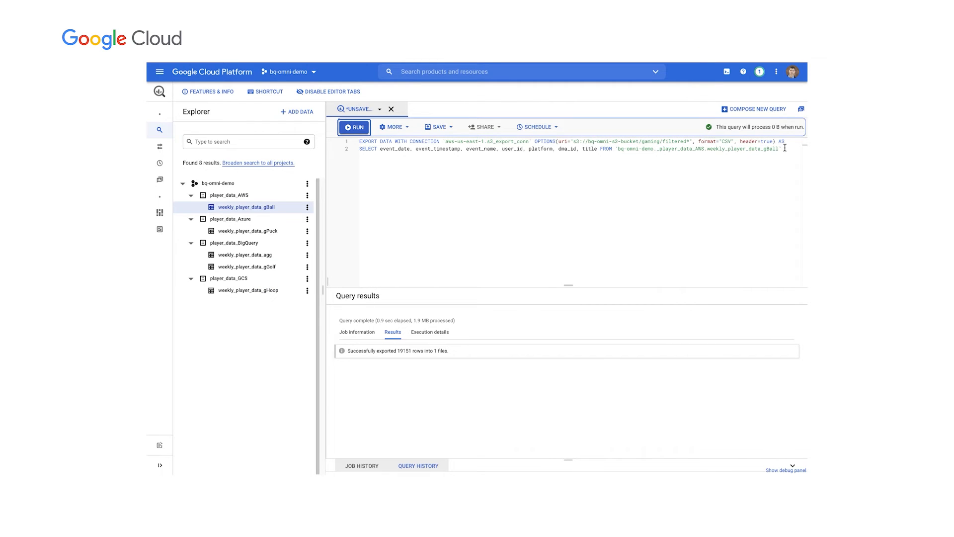
- Load the exported gBall CSVs from S3 into weekly_player_data_agg with LOAD DATA
key("ctrl+a")
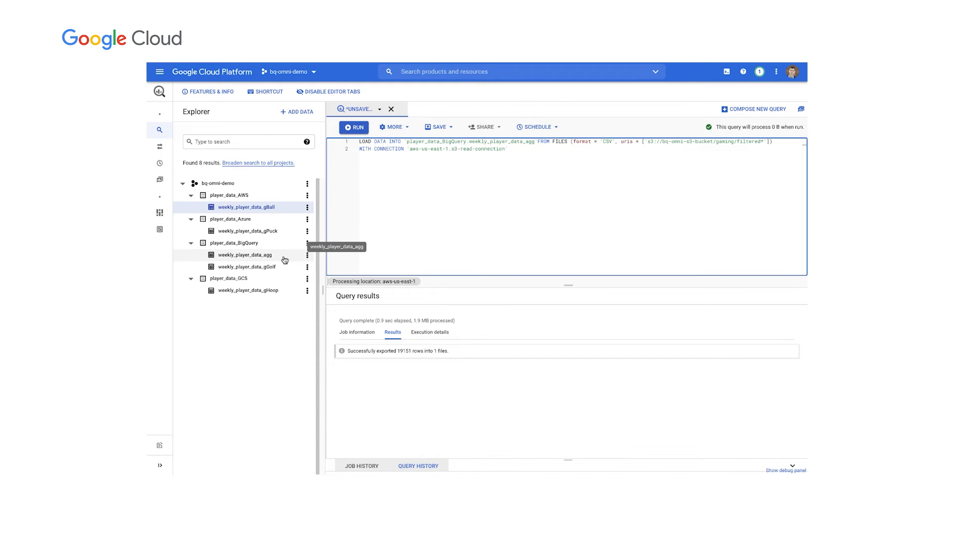
mouse_move(273, 268)
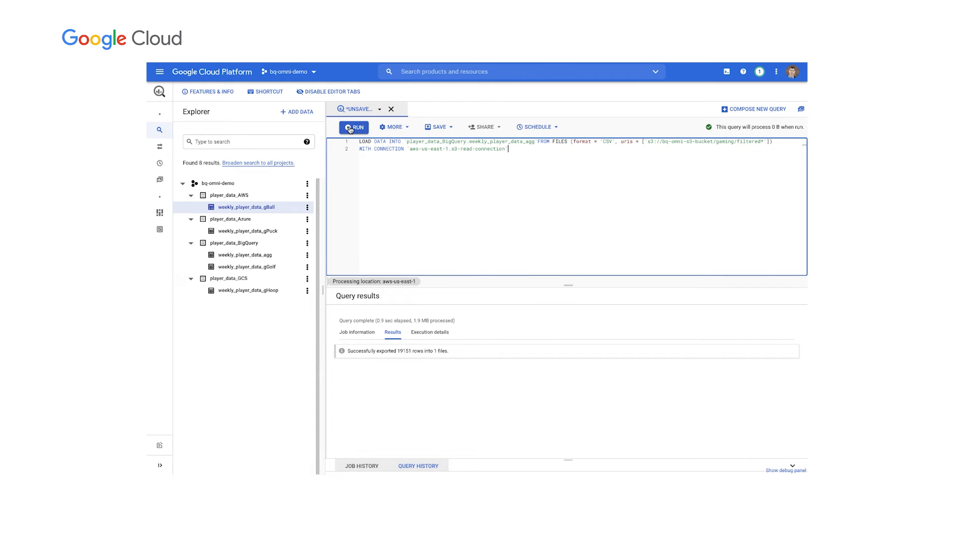
left_click(353, 127)
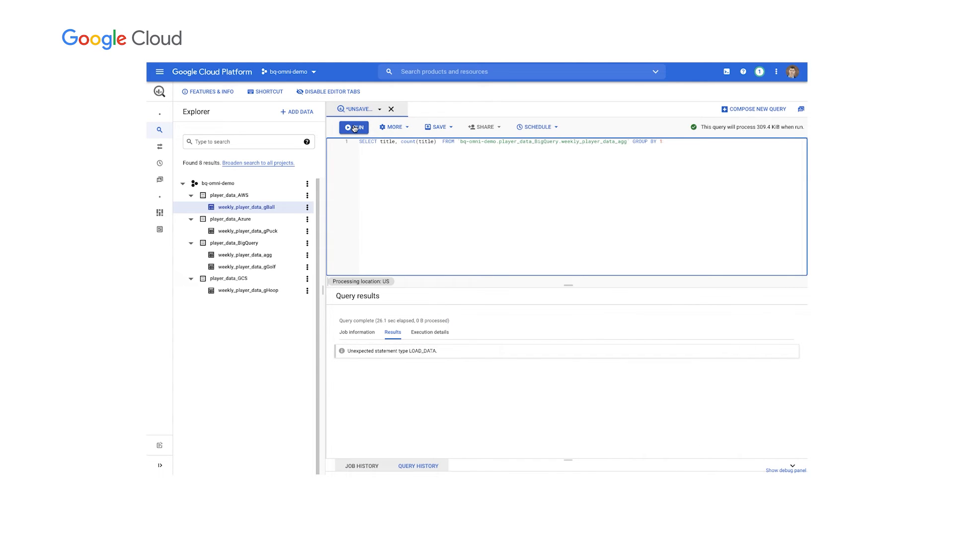
- Rerun the per-title count, showing gGolf 45258 and gBall 19151 rows
left_click(353, 128)
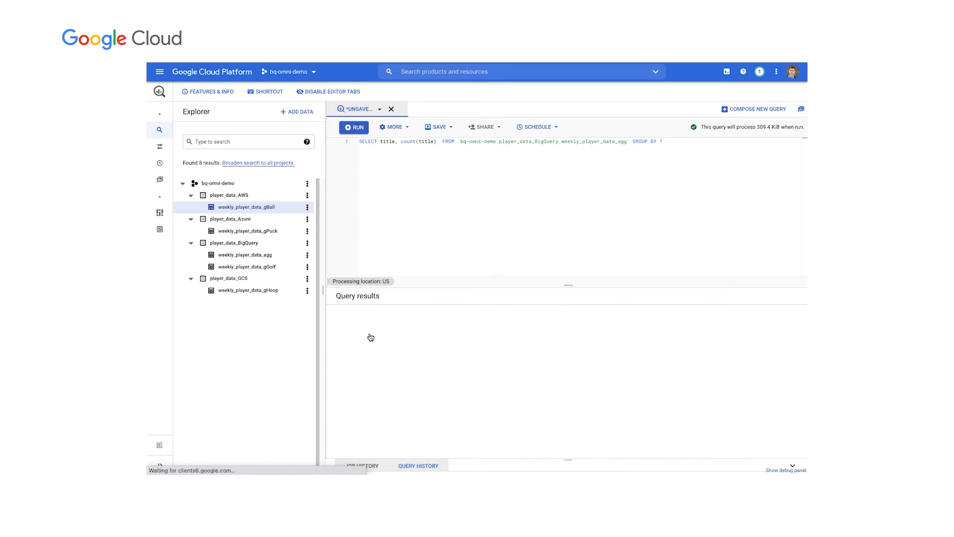
left_click(353, 127)
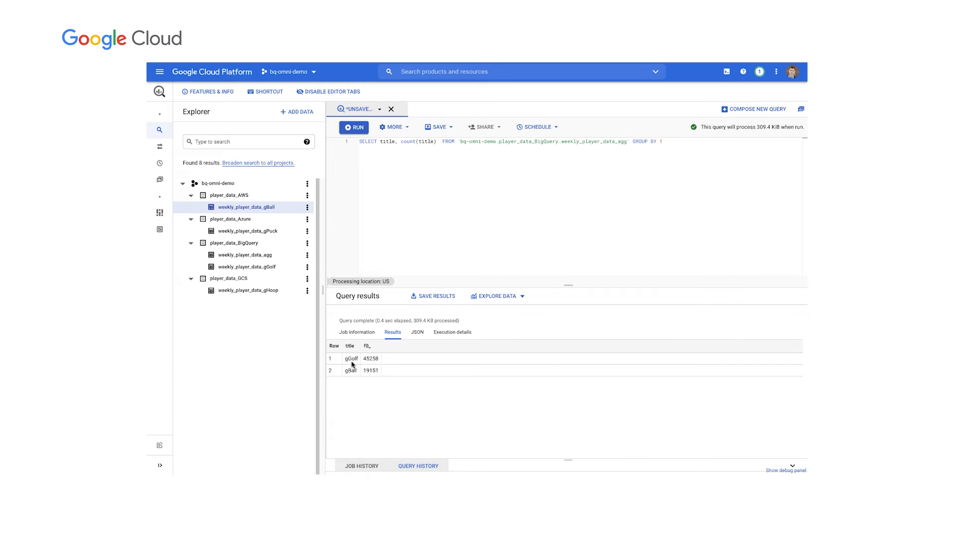
mouse_move(353, 369)
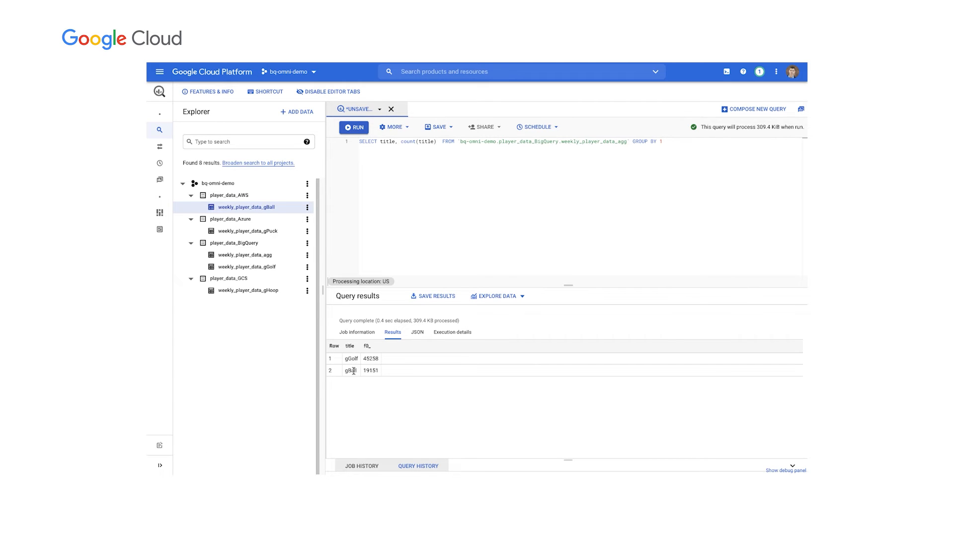